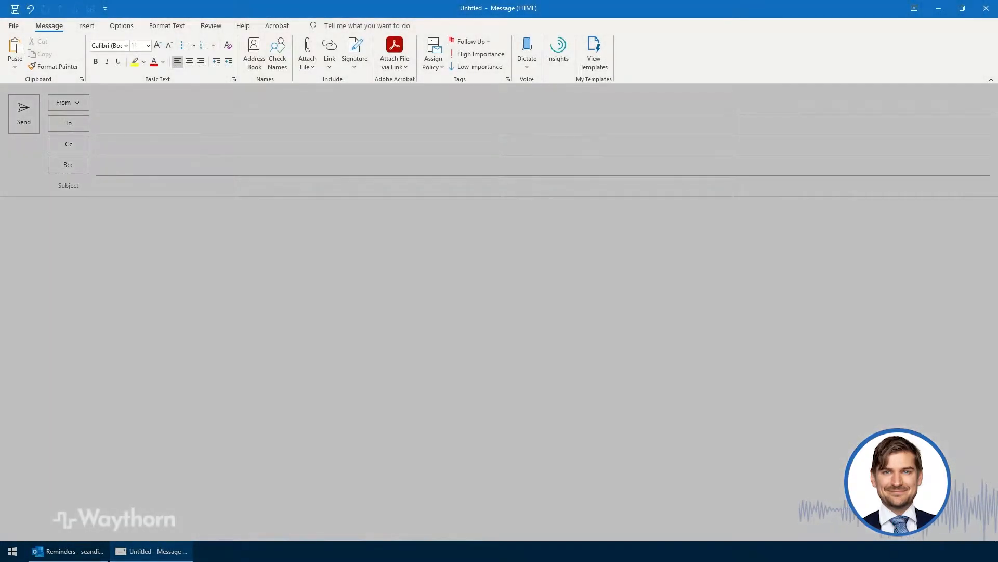
Step: Show the Insert ribbon tools in the new message window
left_click(85, 26)
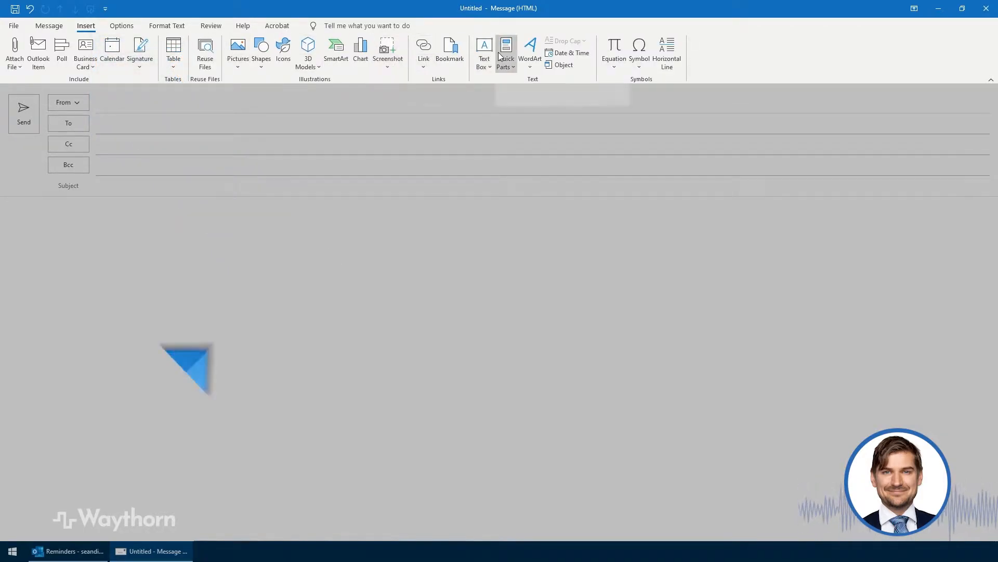
Step: Add the directions and campus map, then choose Save Selection to Quick Part Gallery
left_click(505, 51)
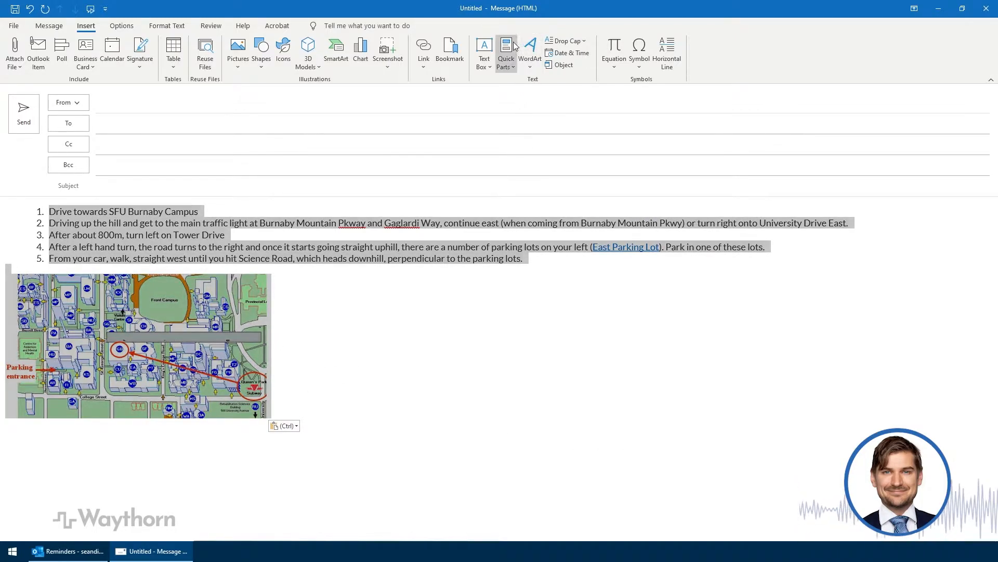
left_click(505, 51)
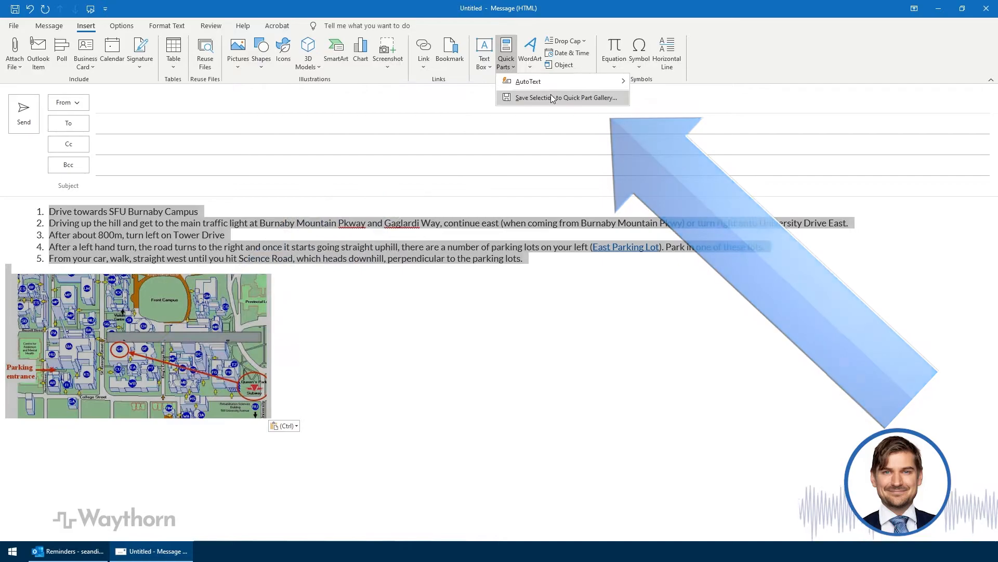
left_click(551, 97)
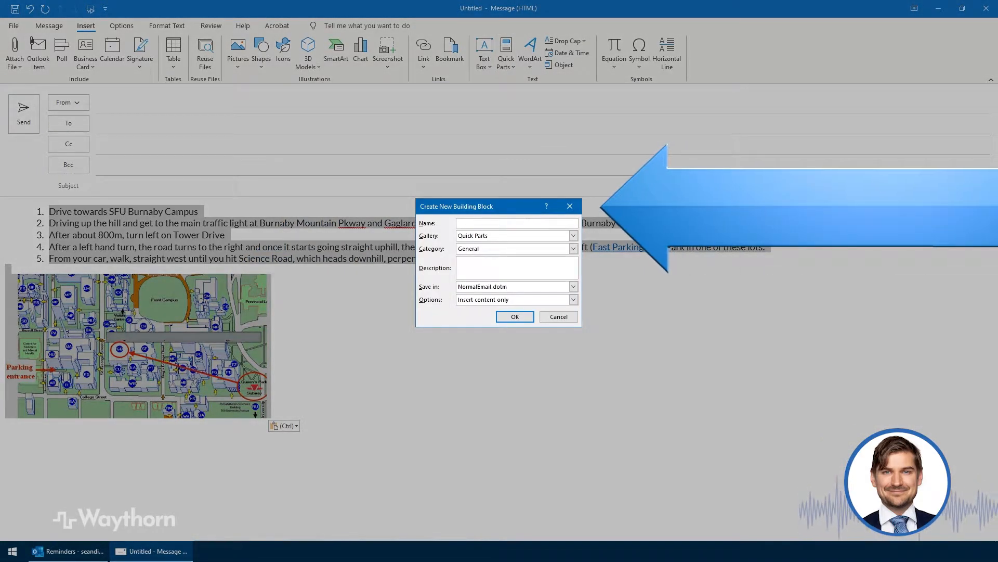
Step: Name the new building block 'Office Directions' and confirm saving it
type("O")
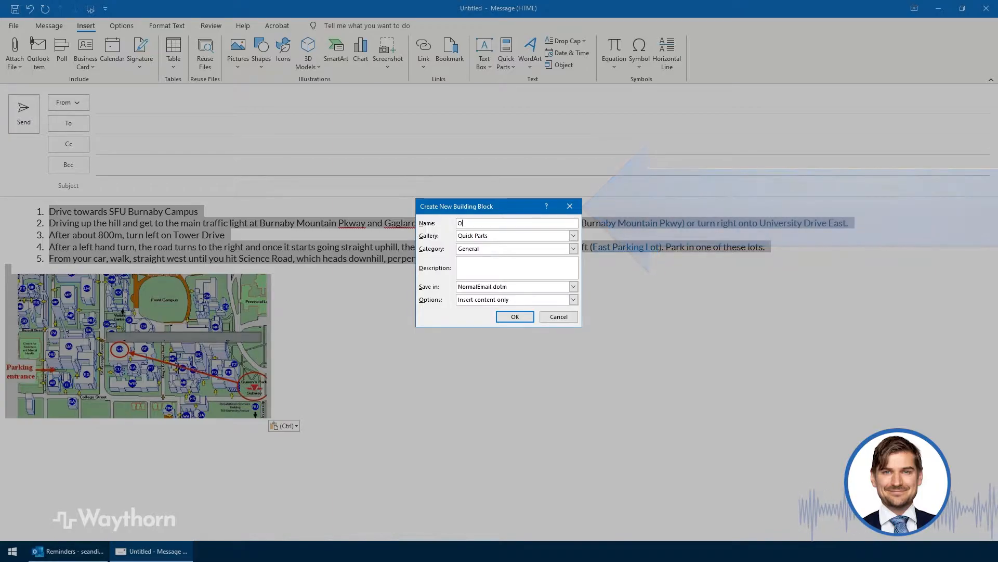
type("ffice Direct")
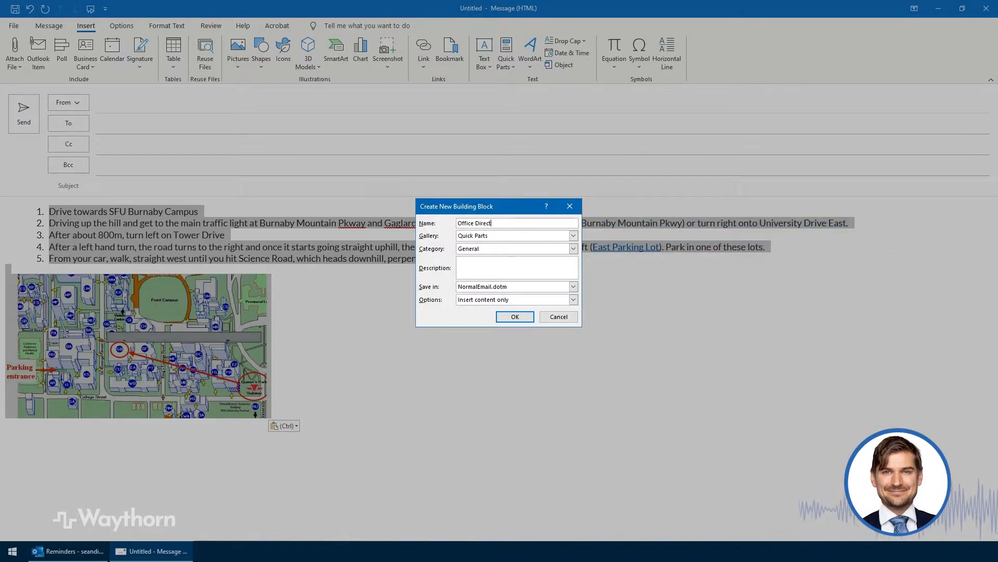
type("ions")
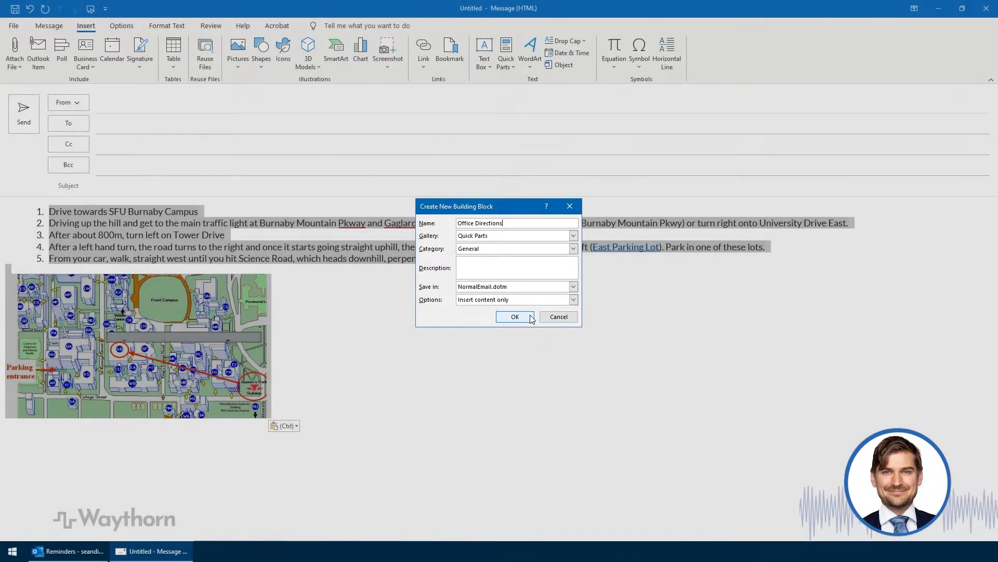
left_click(515, 316)
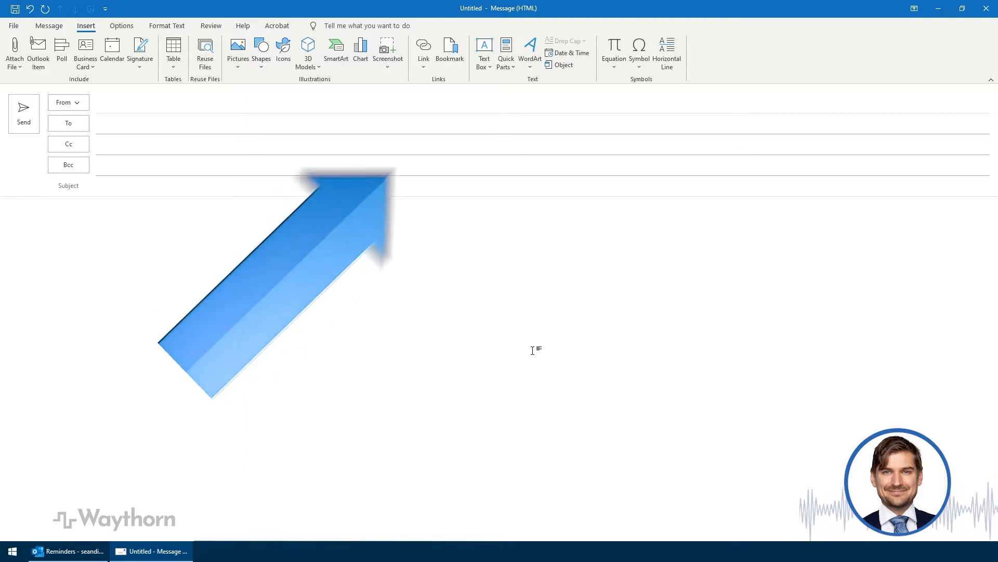
Step: Insert the 'Office Directions' entry from the Quick Parts gallery into the message
left_click(505, 51)
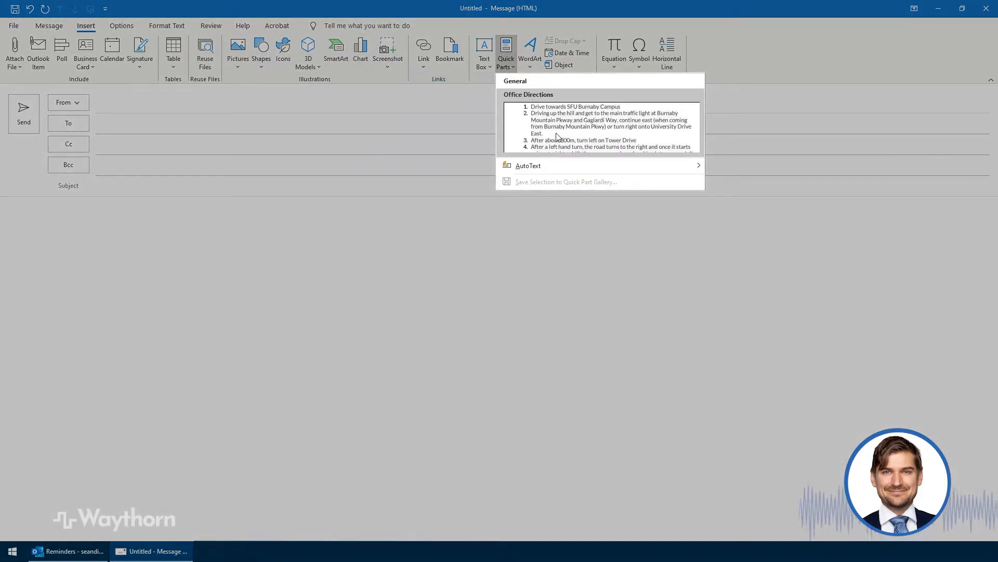
left_click(599, 125)
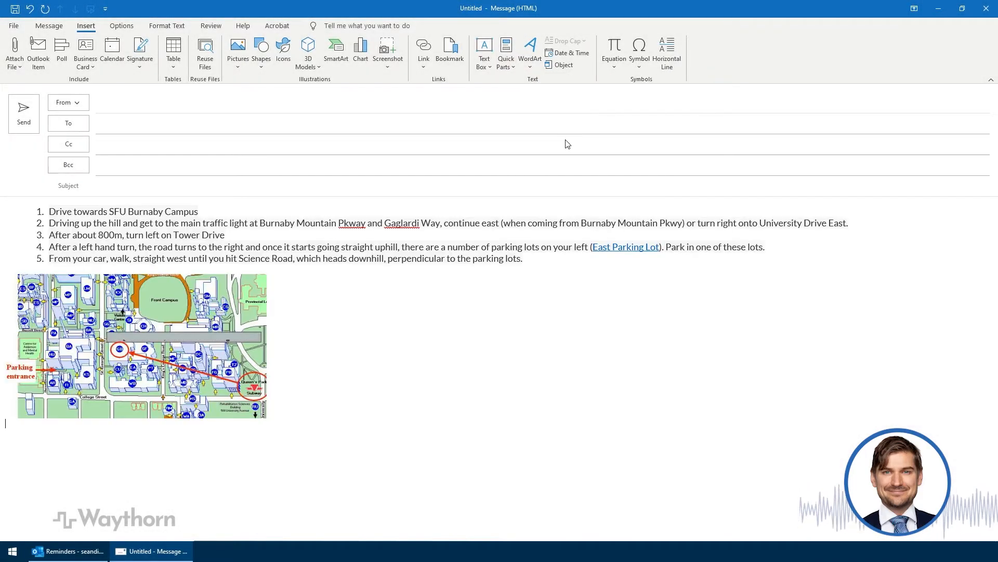